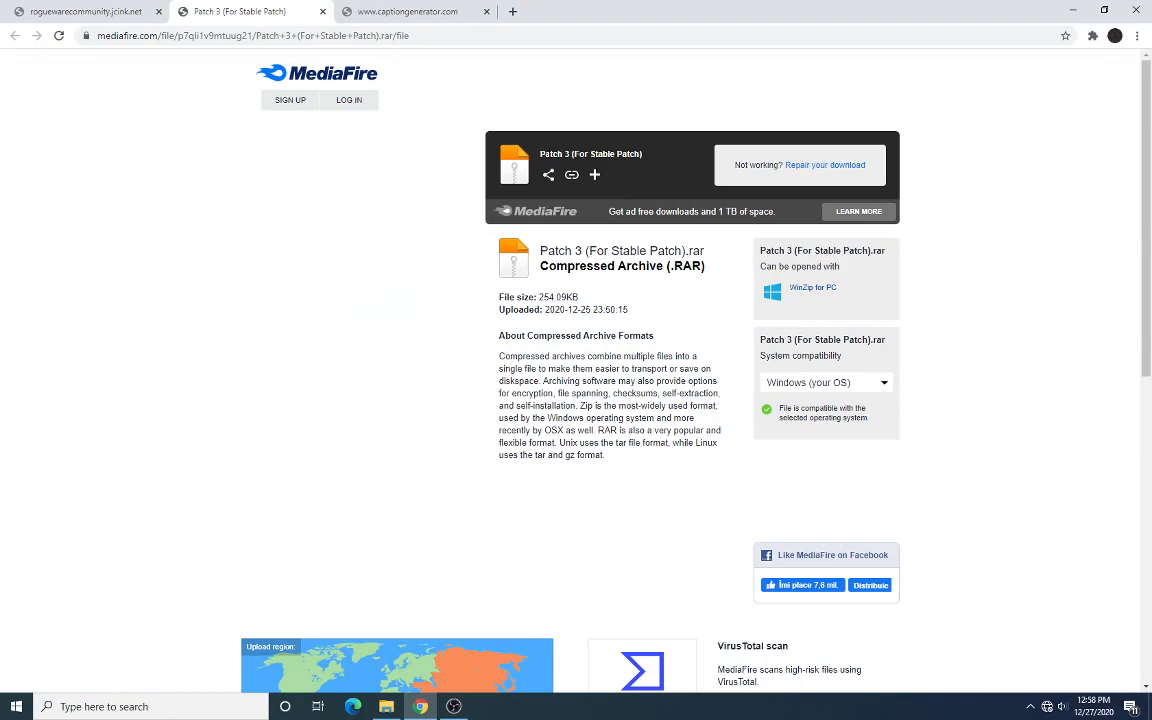
{"action": "mouse_move", "coordinate": [548, 175]}
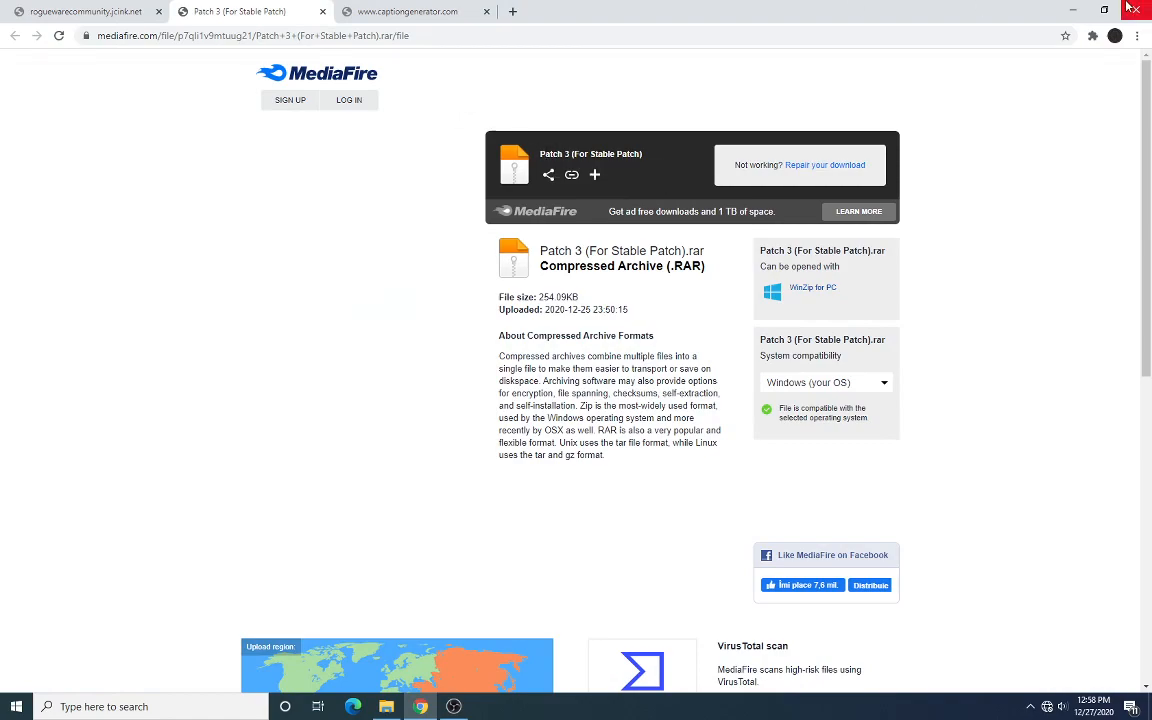
- Minimize the Chrome window on the MediaFire Patch 3 page to reveal the desktop
{"action": "left_click", "coordinate": [1133, 8]}
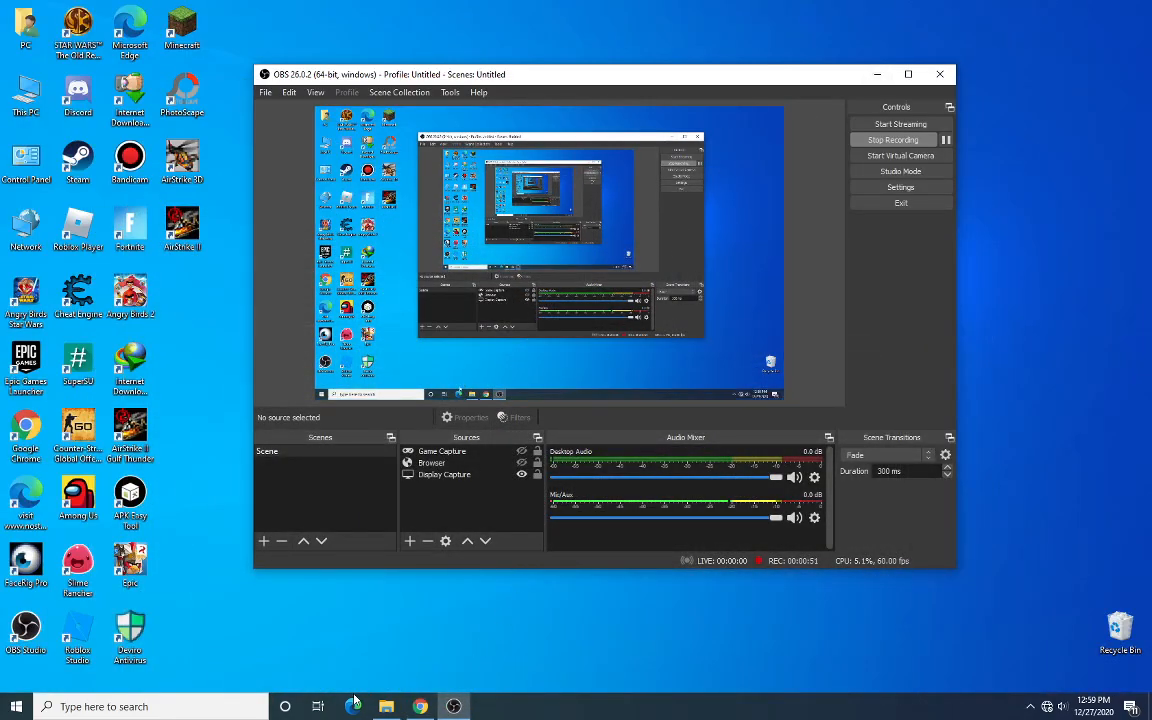
- Browse to C:\Program Files (x86)\AirStrike 3D and select opengl32.dll
{"action": "left_click", "coordinate": [386, 706]}
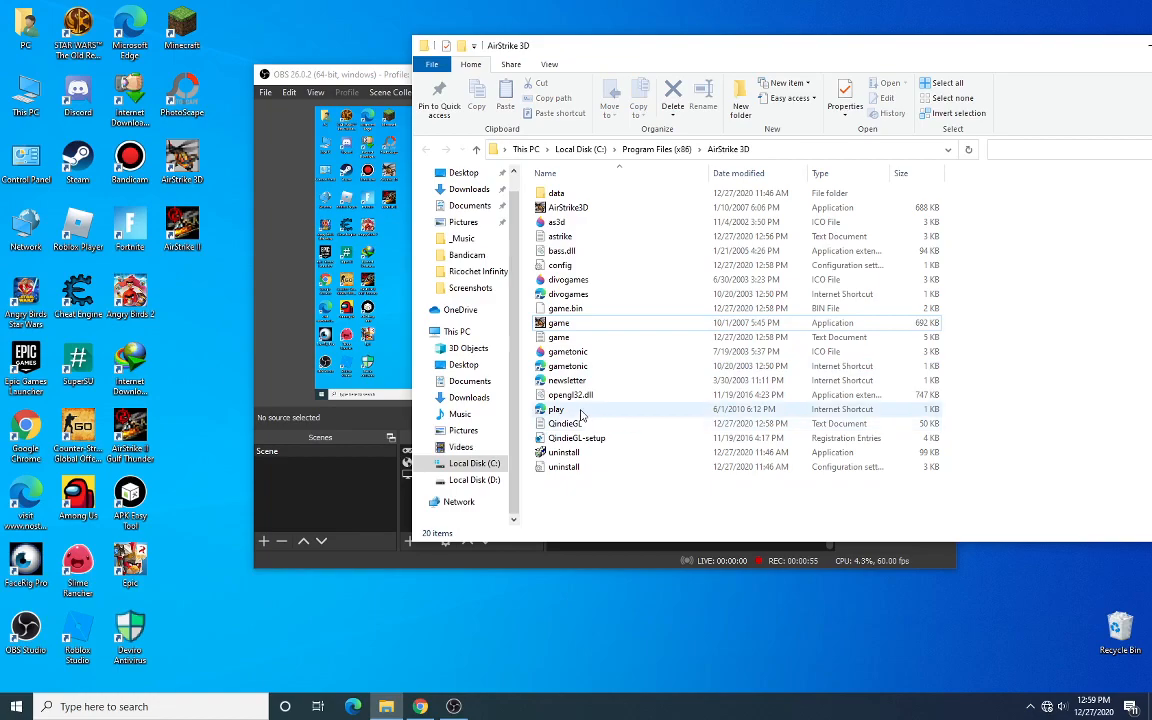
{"action": "left_click", "coordinate": [571, 394]}
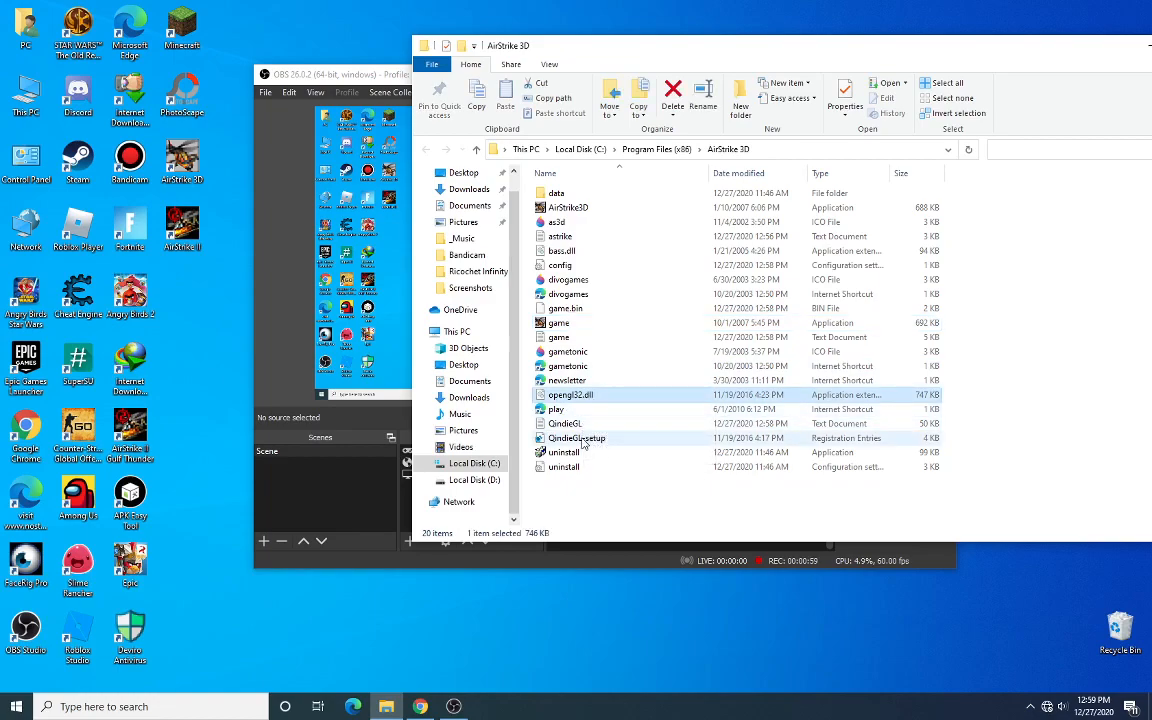
{"action": "double_click", "coordinate": [577, 438]}
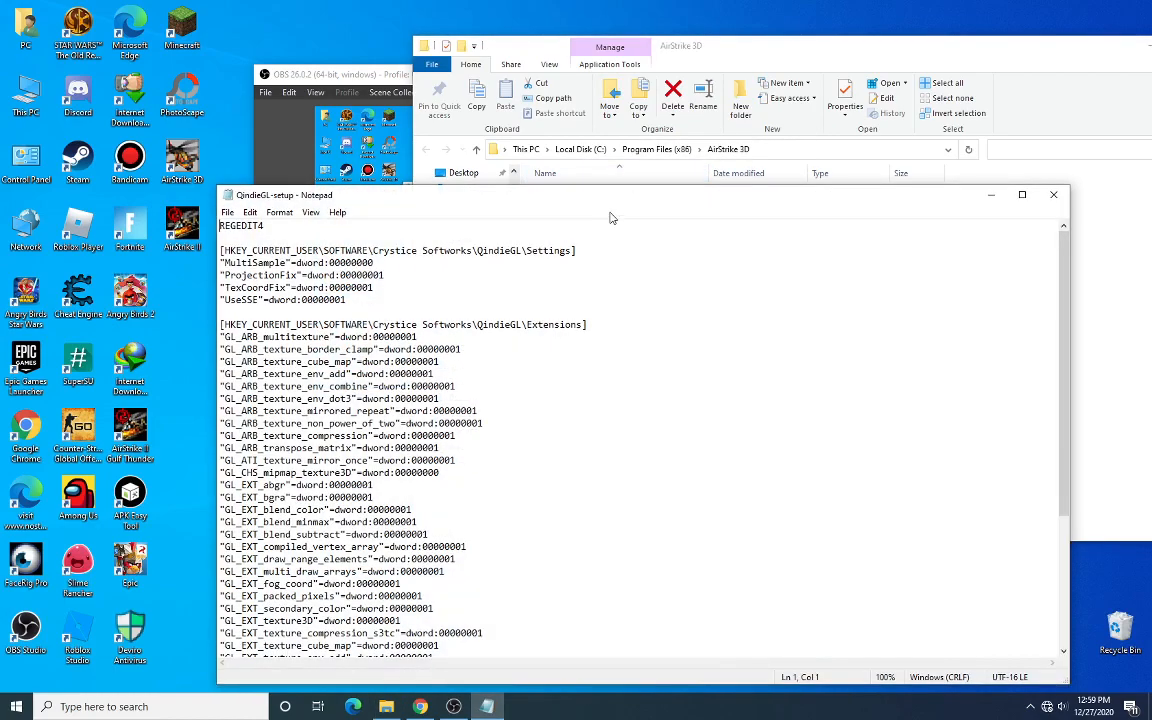
{"action": "mouse_move", "coordinate": [537, 444]}
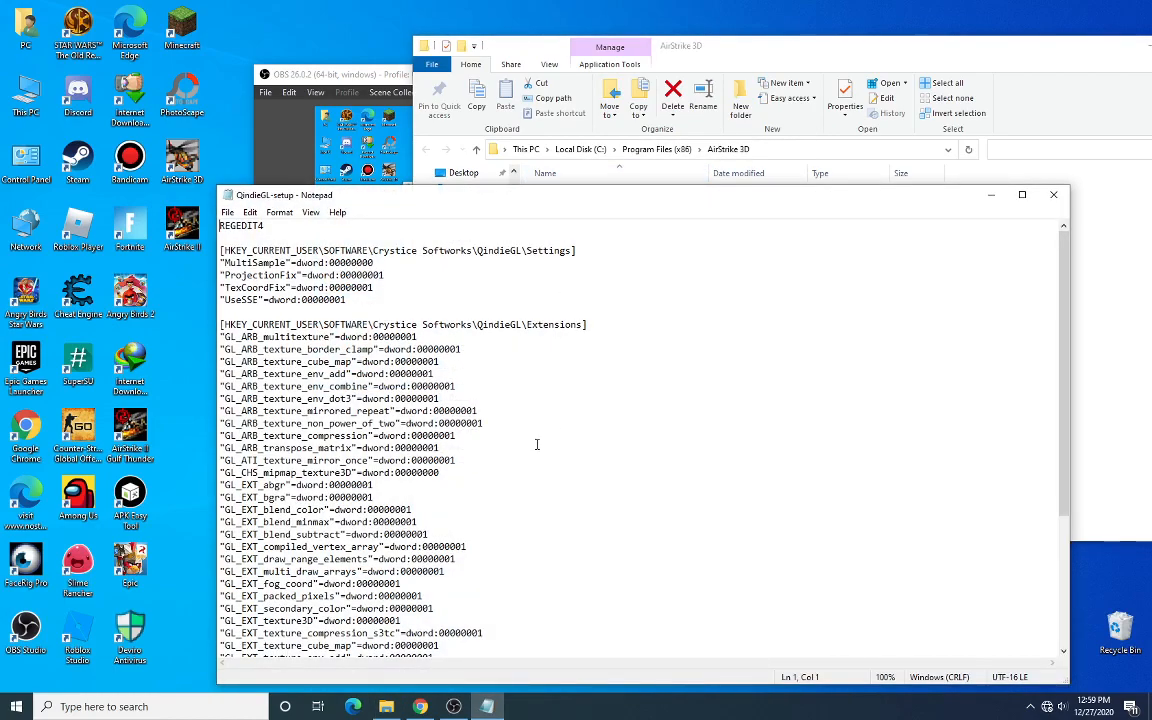
{"action": "scroll", "scroll_direction": "down", "scroll_amount": 3}
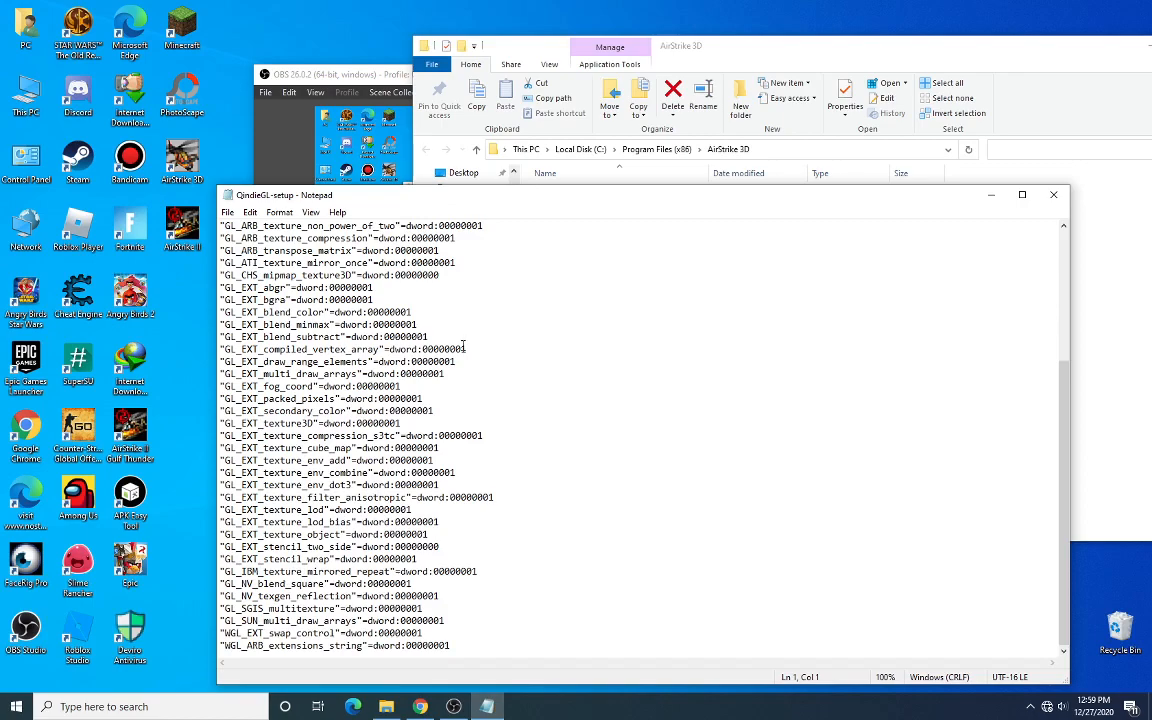
{"action": "mouse_move", "coordinate": [497, 598]}
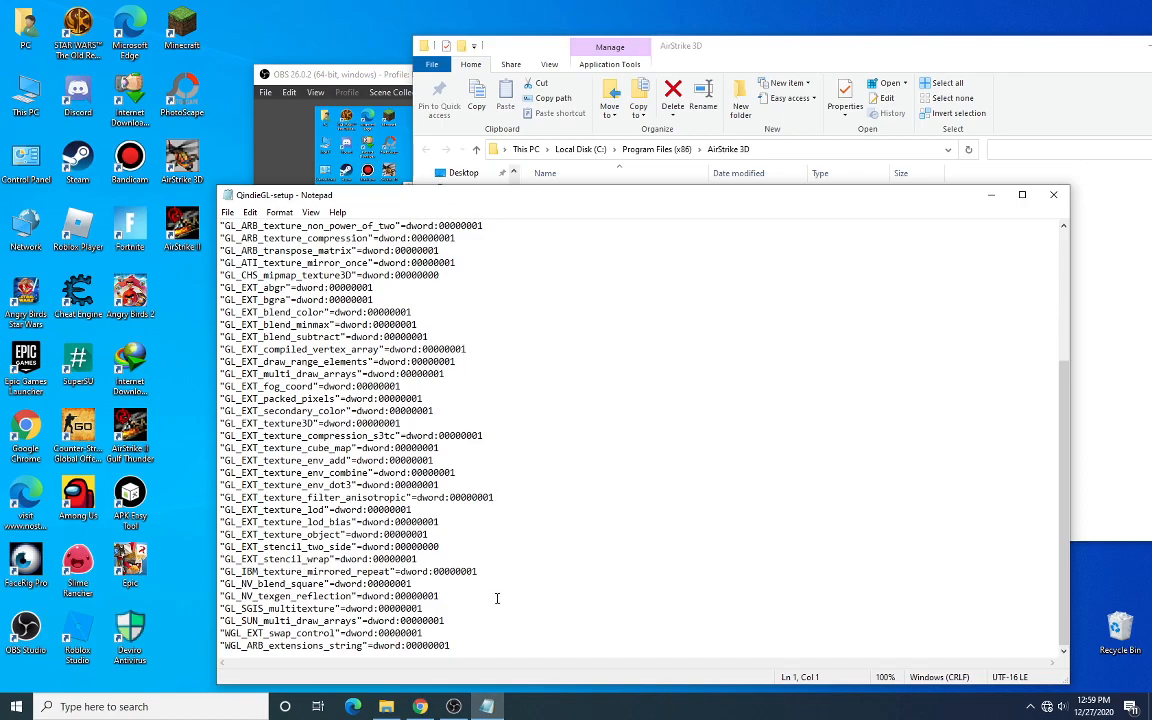
{"action": "scroll", "scroll_direction": "up", "scroll_amount": 3}
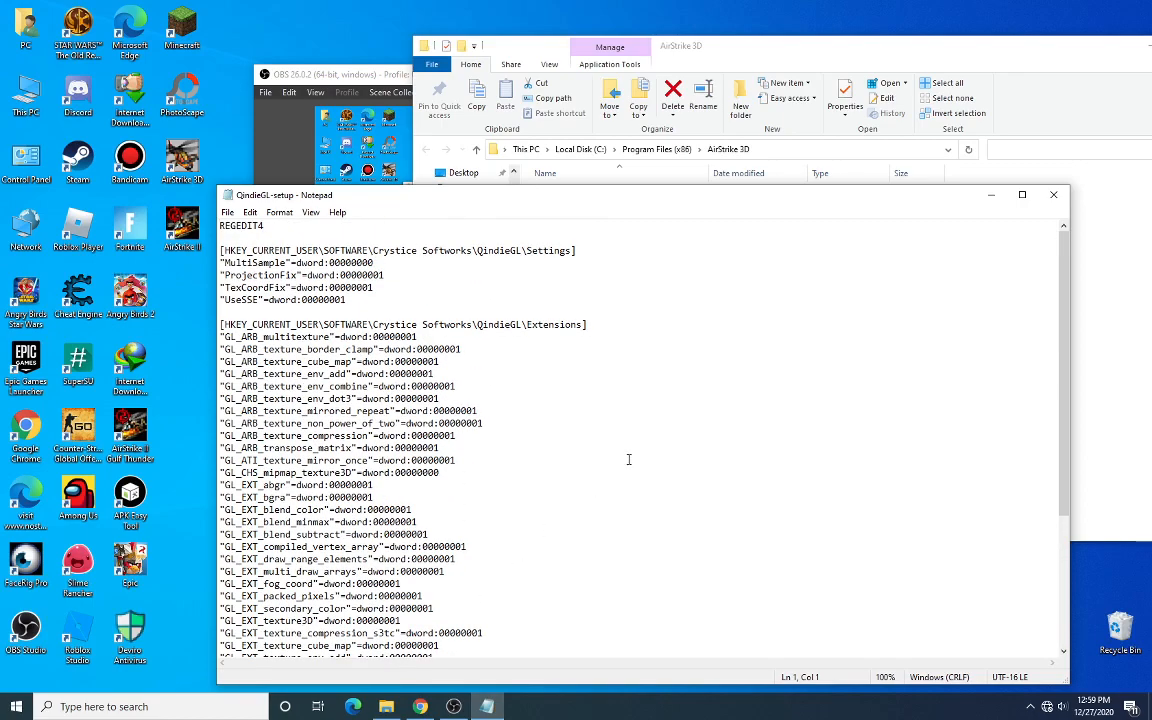
{"action": "mouse_move", "coordinate": [654, 414]}
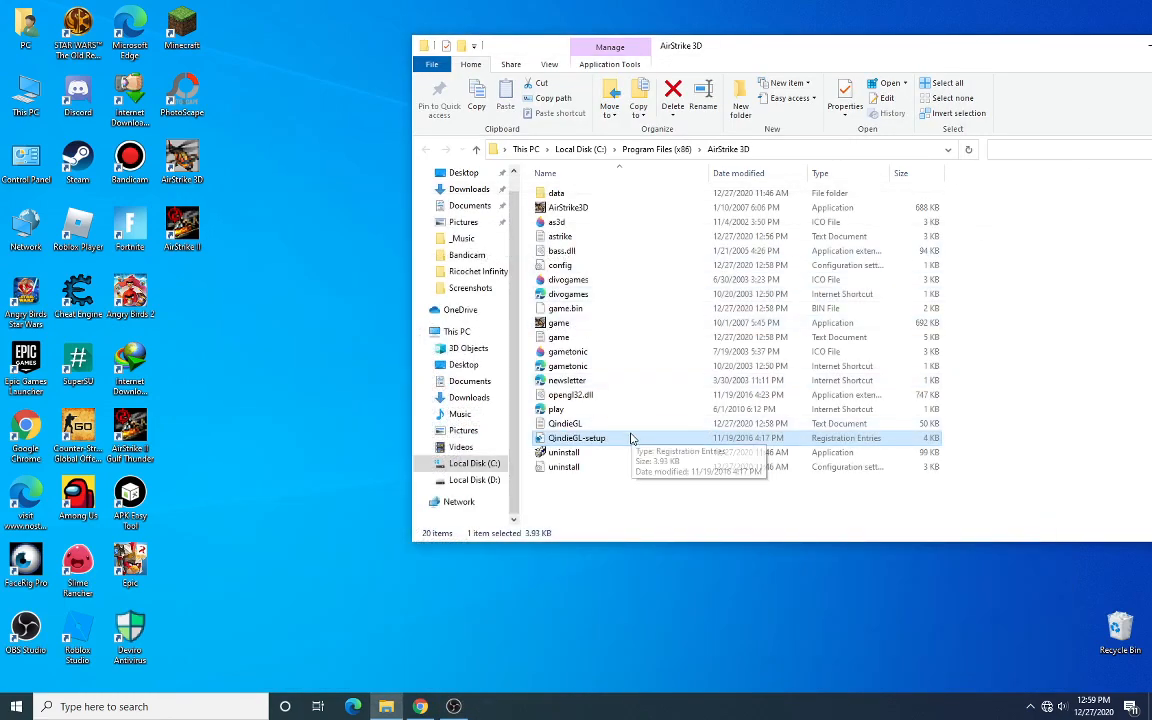
- Merge QindieGL-setup.reg into the registry and set game.exe to Windows 7 compatibility mode
{"action": "double_click", "coordinate": [576, 438]}
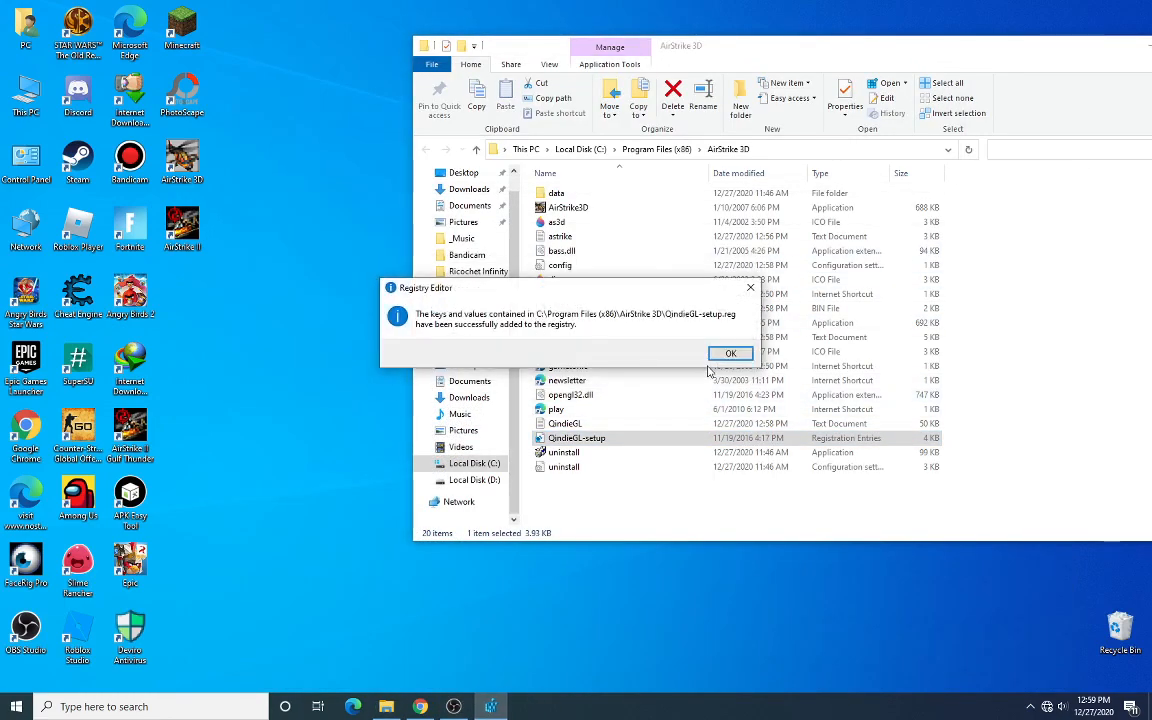
{"action": "left_click", "coordinate": [730, 353]}
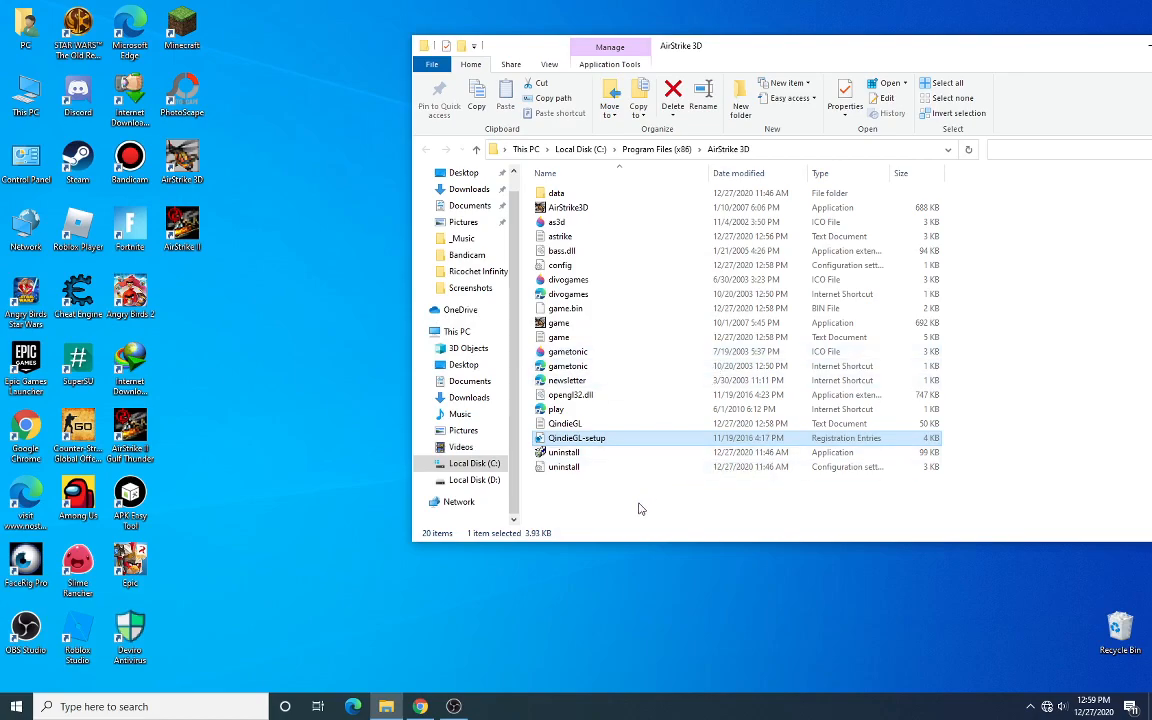
{"action": "left_click", "coordinate": [558, 322]}
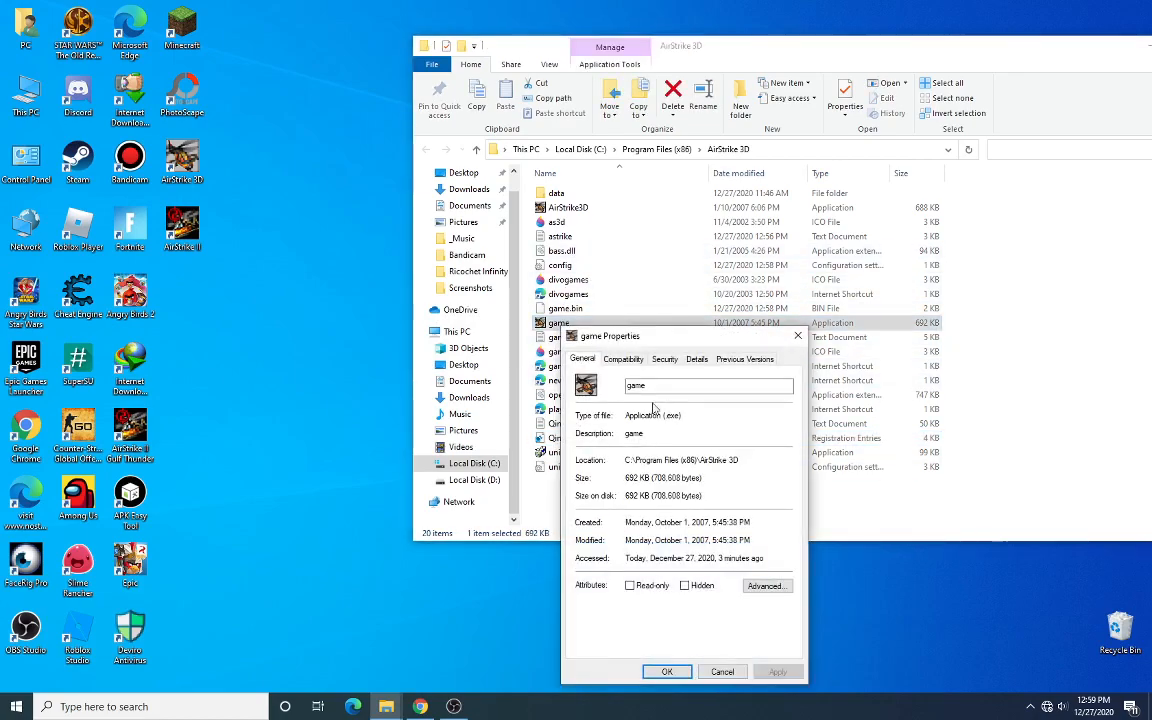
{"action": "left_click", "coordinate": [623, 358]}
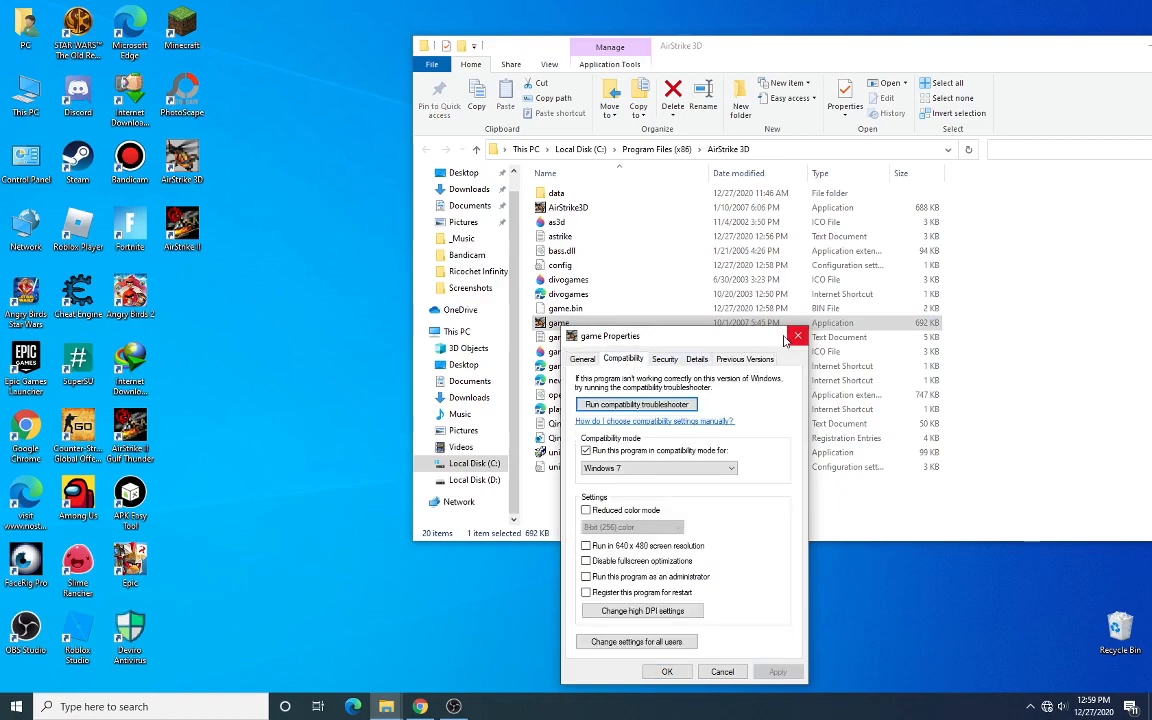
{"action": "left_click", "coordinate": [798, 335]}
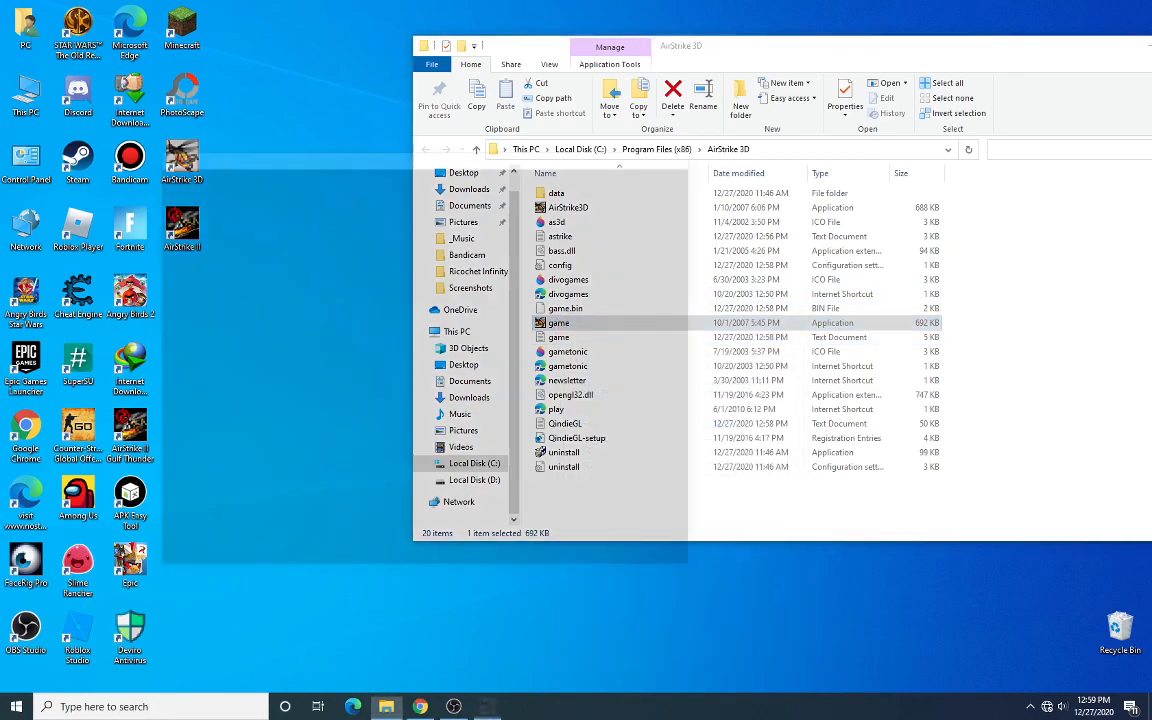
- Launch game.exe and go to Start Game to reach the mission-selection menu
{"action": "double_click", "coordinate": [559, 322]}
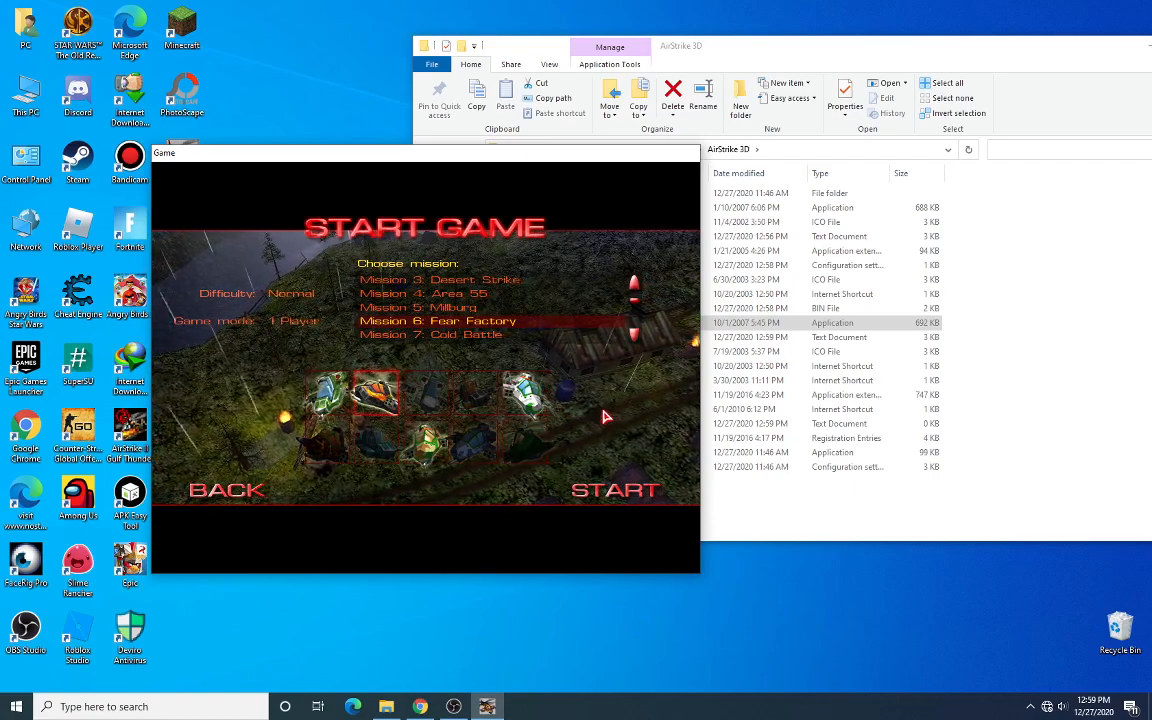
{"action": "left_click", "coordinate": [615, 490]}
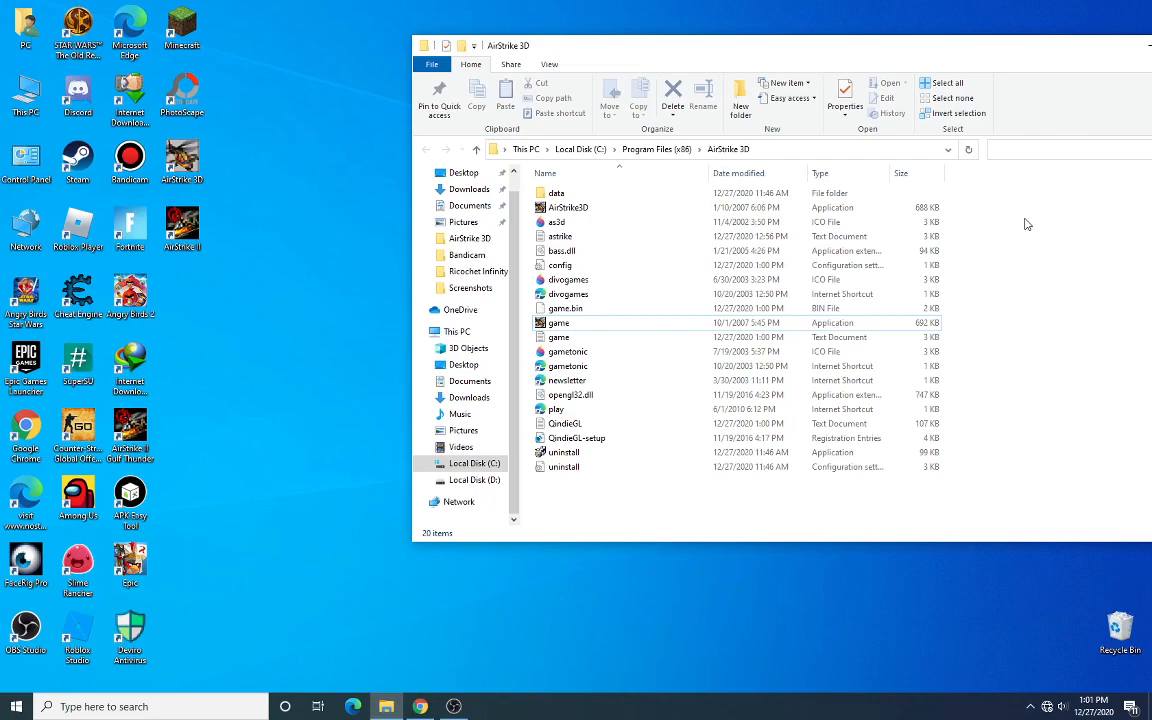
{"action": "mouse_move", "coordinate": [410, 676]}
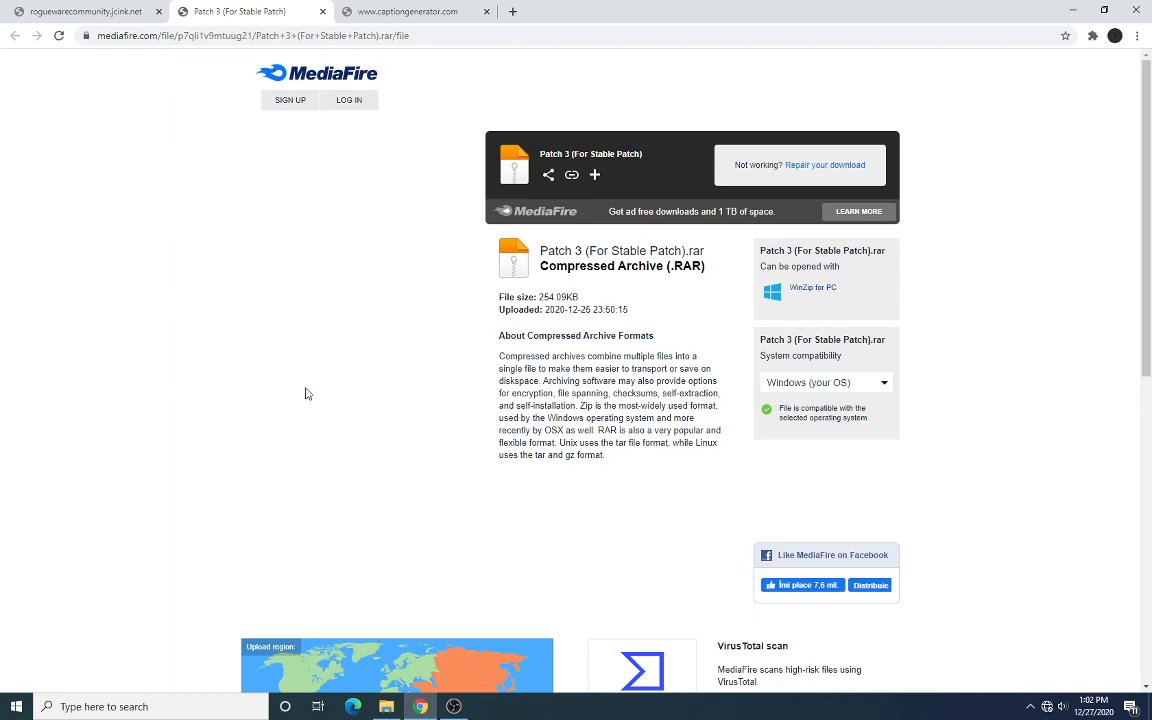
{"action": "mouse_move", "coordinate": [1072, 10]}
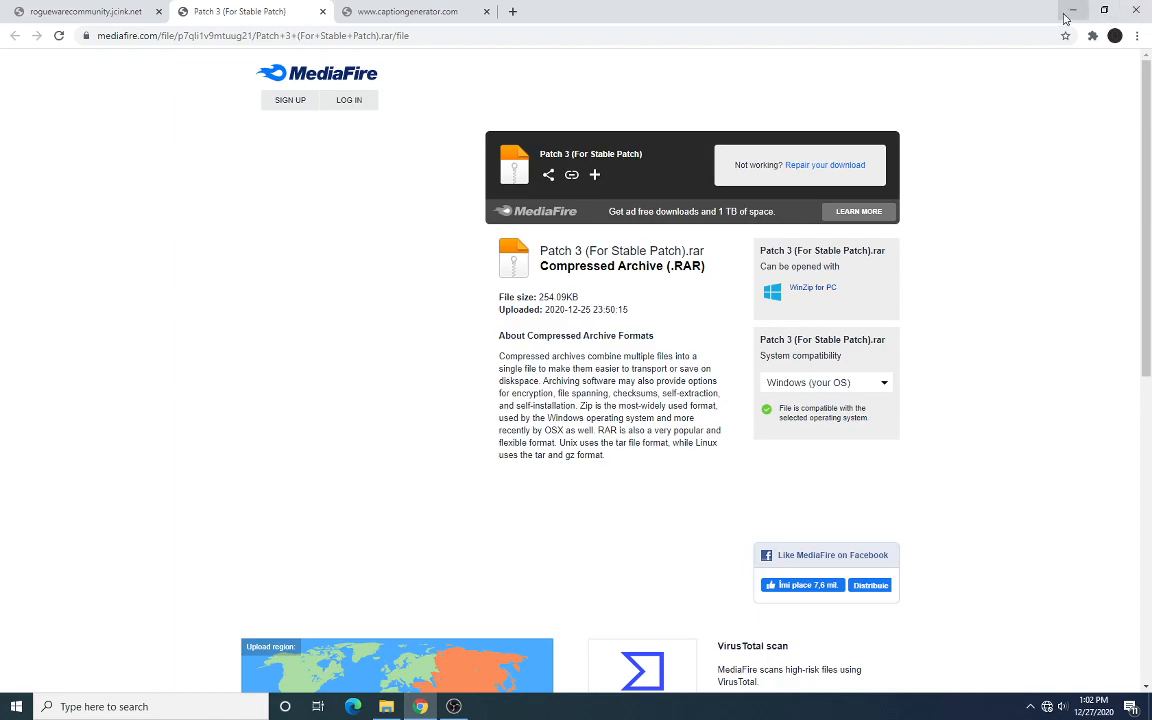